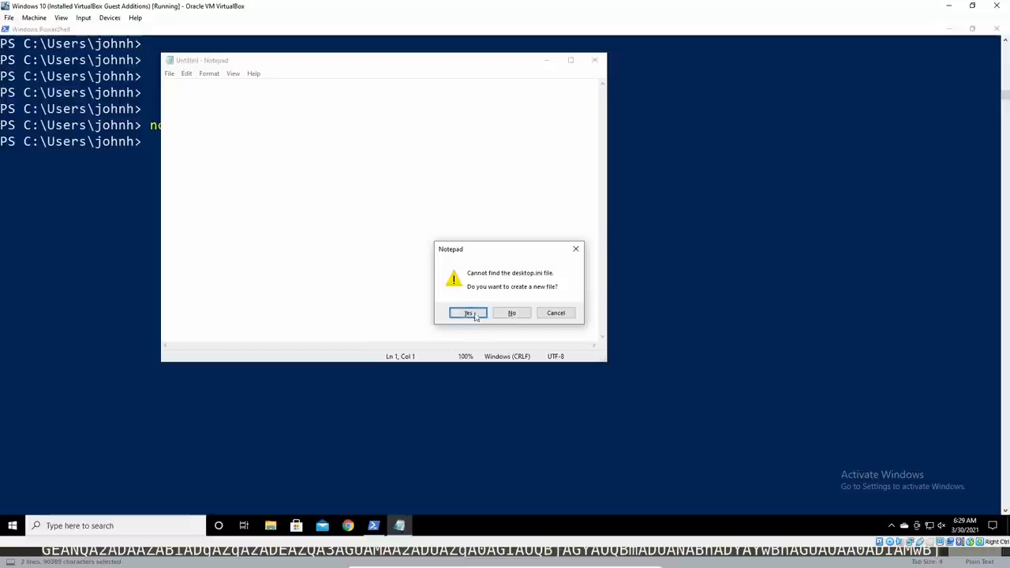
Confirm creating the new desktop.ini file in Notepad
{"action": "left_click", "coordinate": [468, 313]}
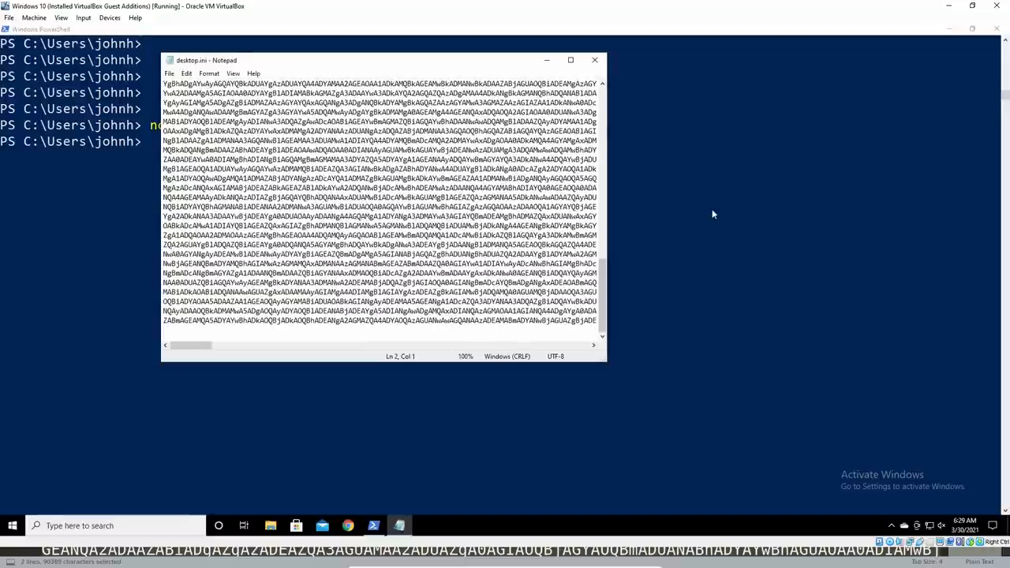
{"action": "left_click", "coordinate": [594, 60]}
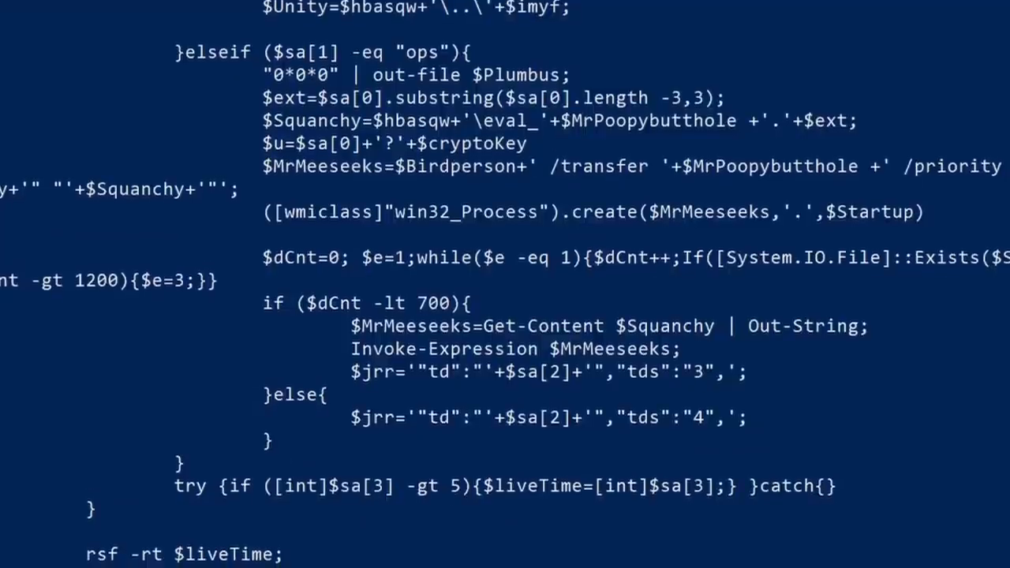
Scroll the PowerShell output to read the decoded script with $Plumbus and $MrMeeseeks
{"action": "scroll", "scroll_direction": "down", "scroll_amount": 3}
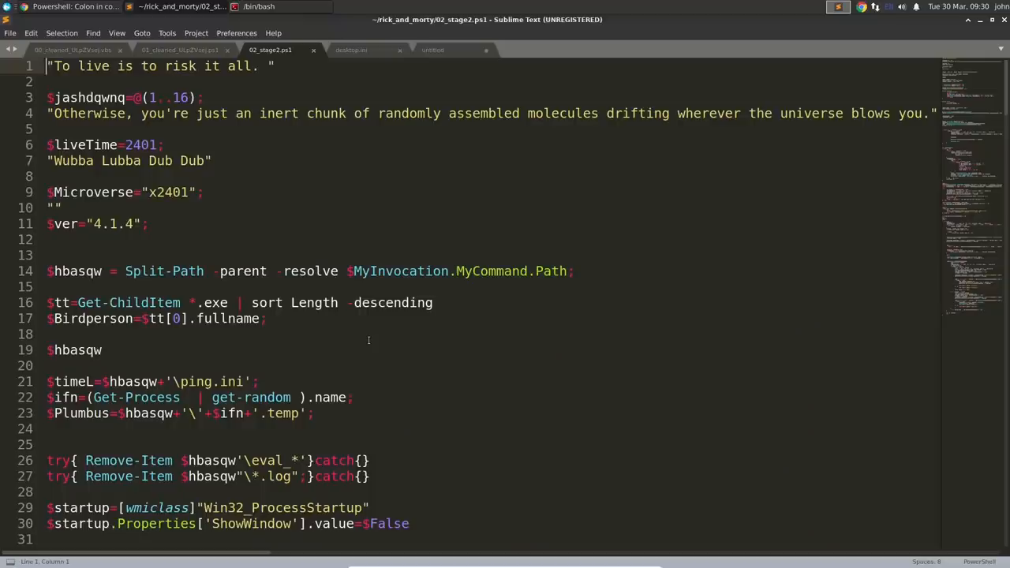
{"action": "scroll", "scroll_direction": "down", "scroll_amount": 3}
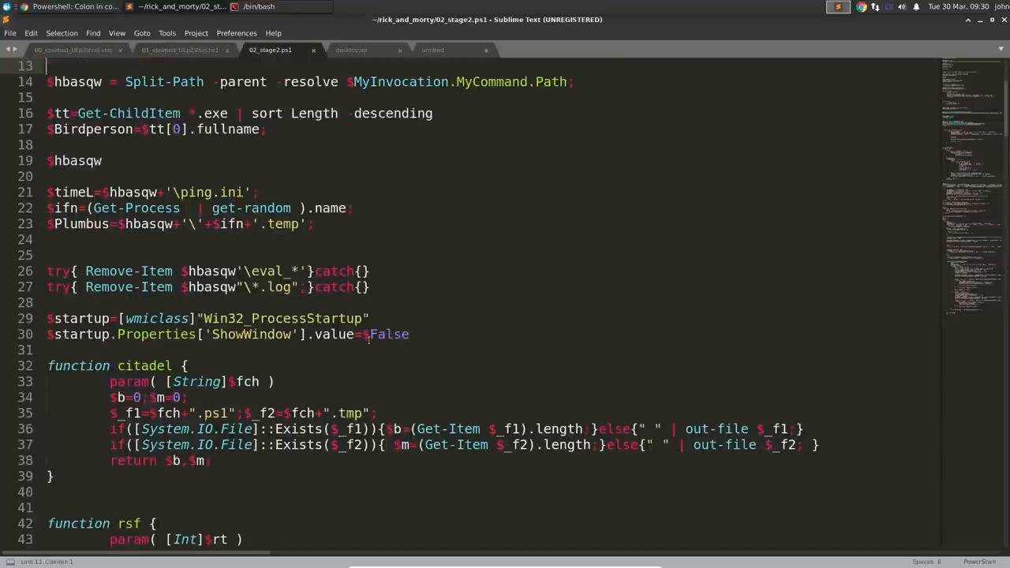
{"action": "scroll", "scroll_direction": "down", "scroll_amount": 3}
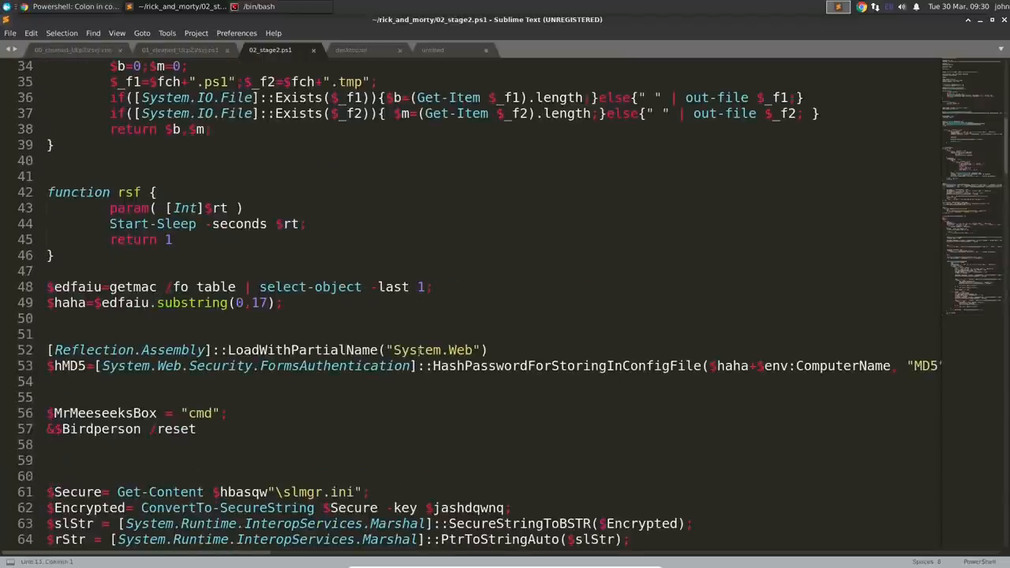
{"action": "scroll", "scroll_direction": "down", "scroll_amount": 3}
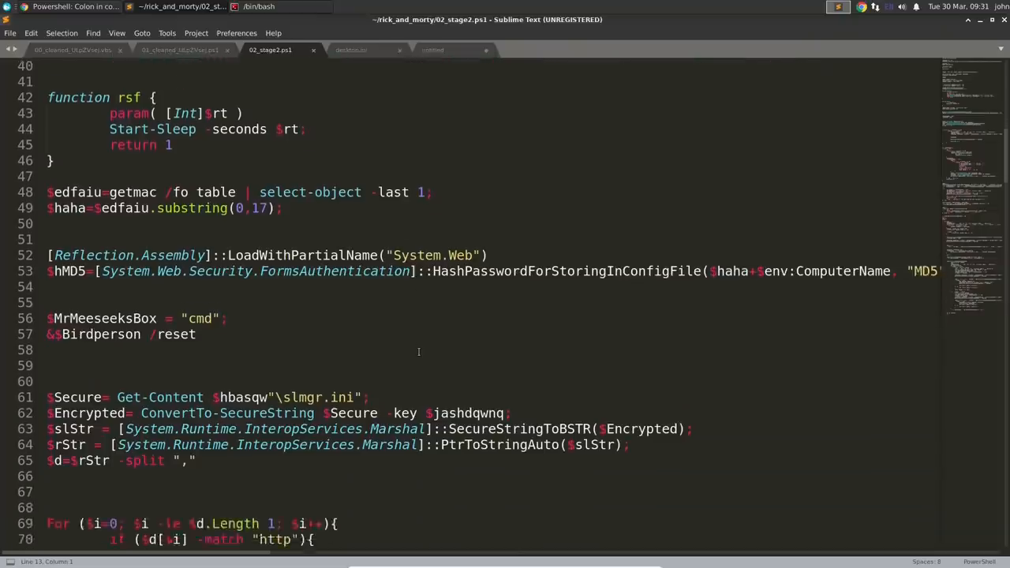
{"action": "scroll", "scroll_direction": "down", "scroll_amount": 3}
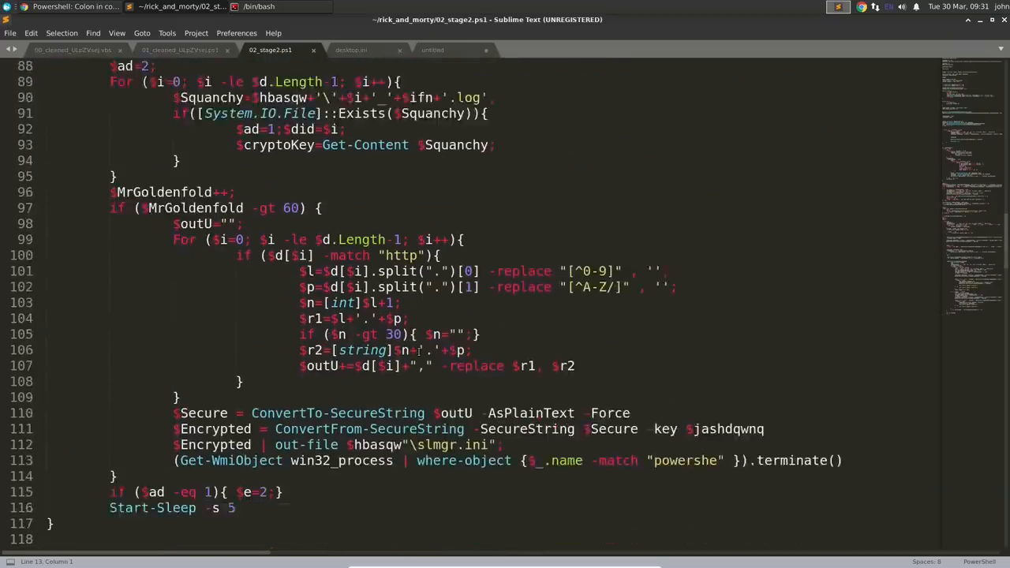
{"action": "scroll", "scroll_direction": "down", "scroll_amount": 3}
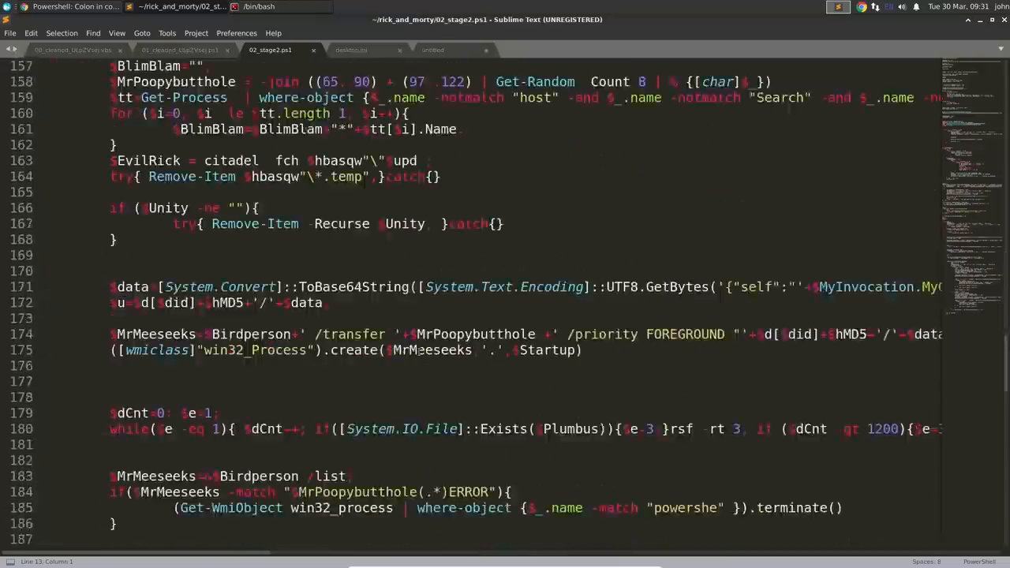